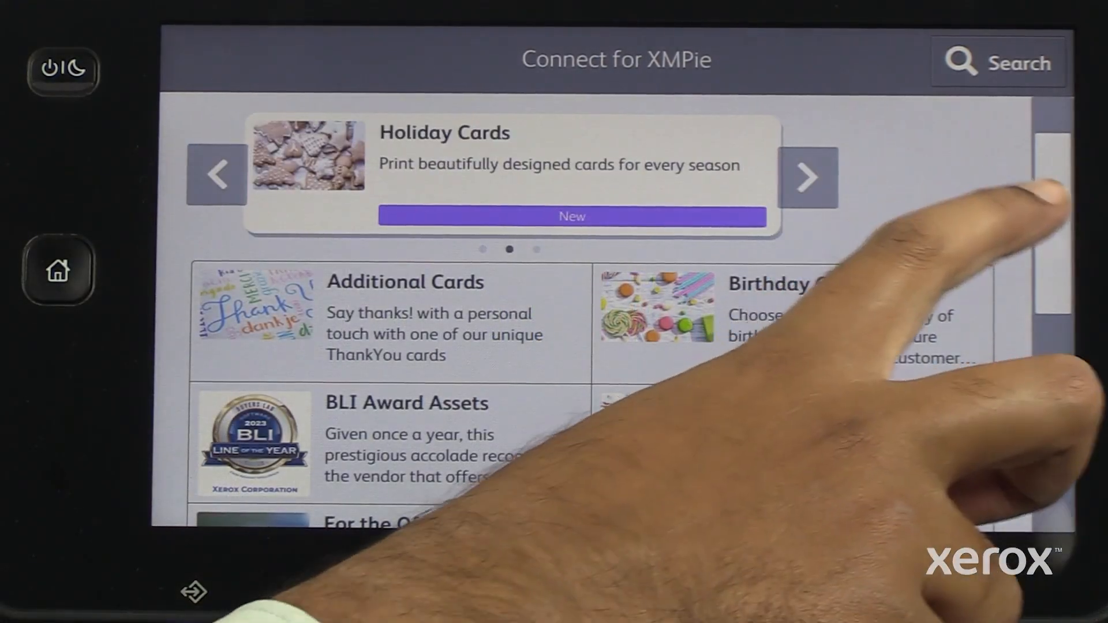
Step: Scroll the Connect for XMPie category list down to BLI Award Assets
{"action": "scroll", "scroll_direction": "down", "scroll_amount": 3}
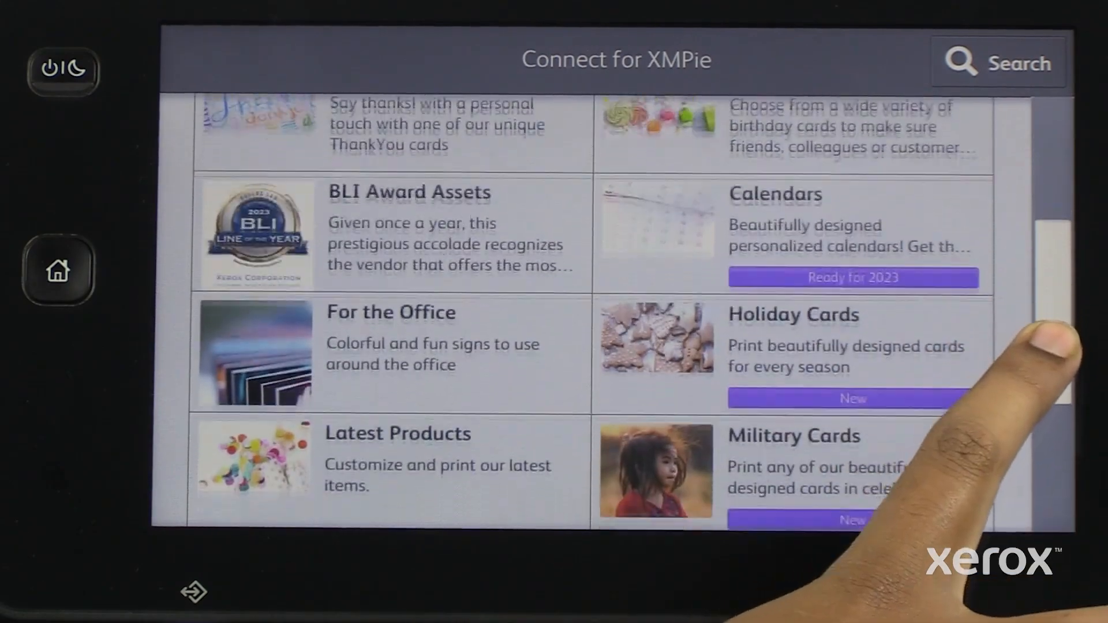
{"action": "scroll", "scroll_direction": "down", "scroll_amount": 3}
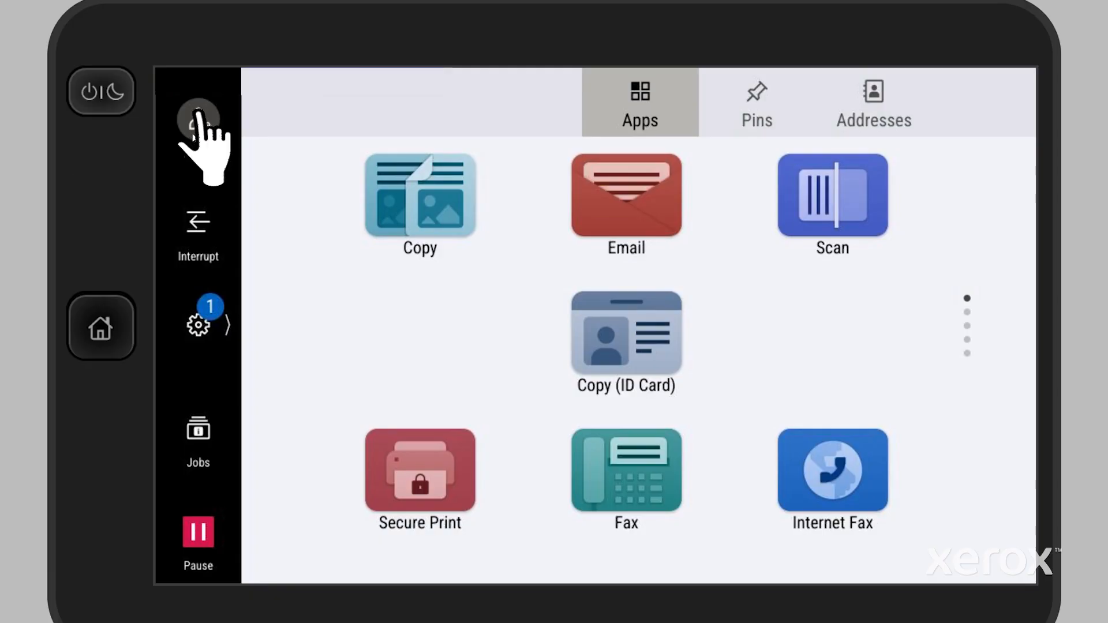
Step: Sign in to the printer control panel as admin and scroll the Apps screen
{"action": "left_click", "coordinate": [199, 114]}
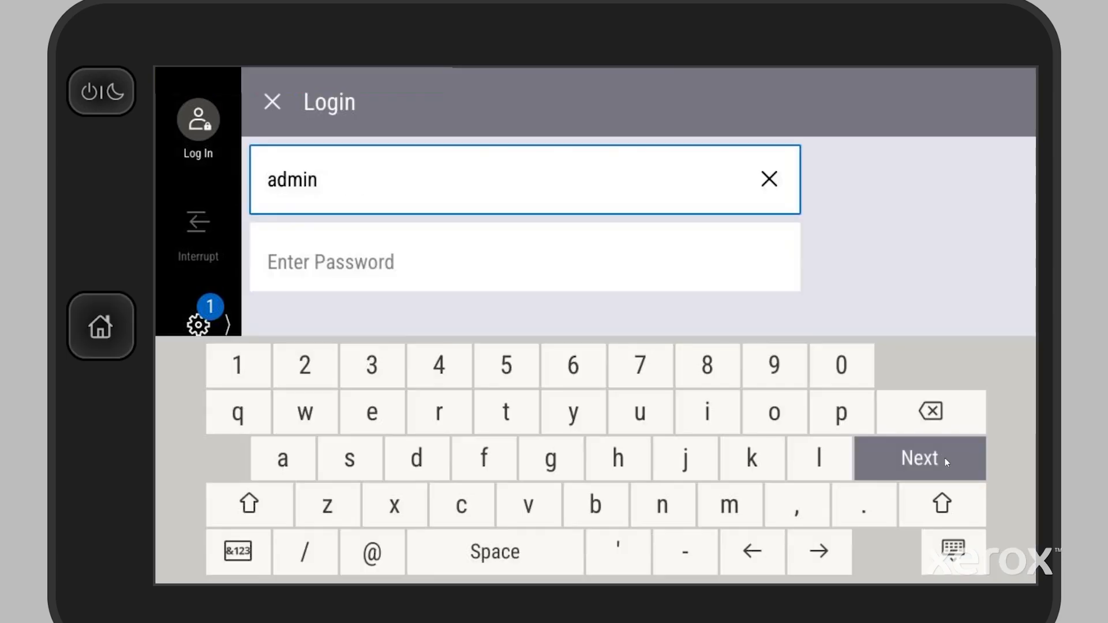
{"action": "left_click", "coordinate": [919, 458]}
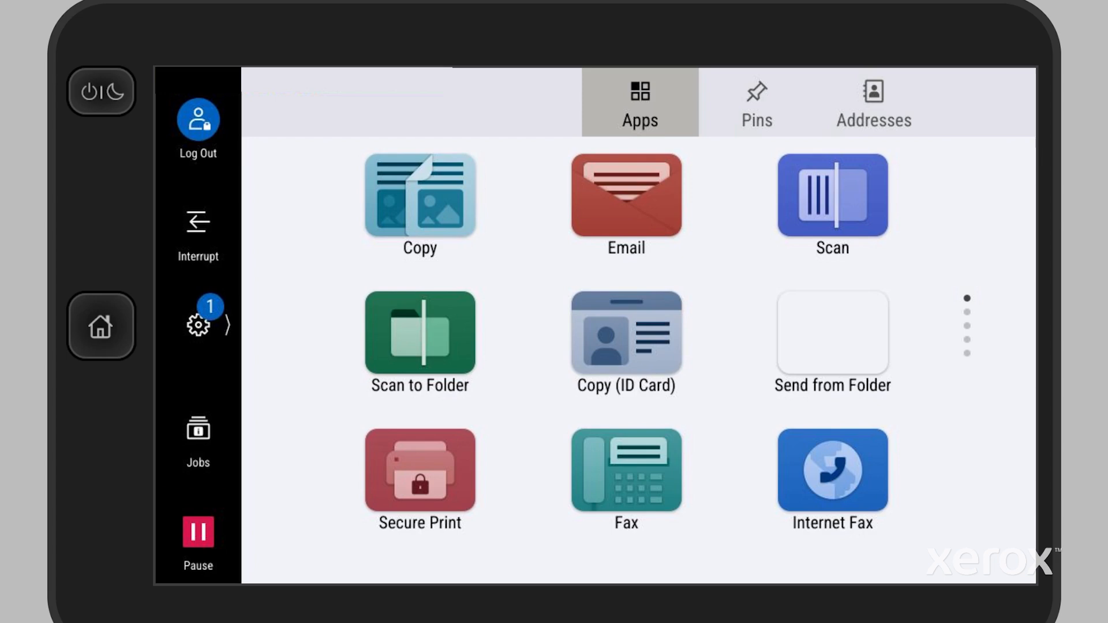
{"action": "scroll", "scroll_direction": "down", "scroll_amount": 3}
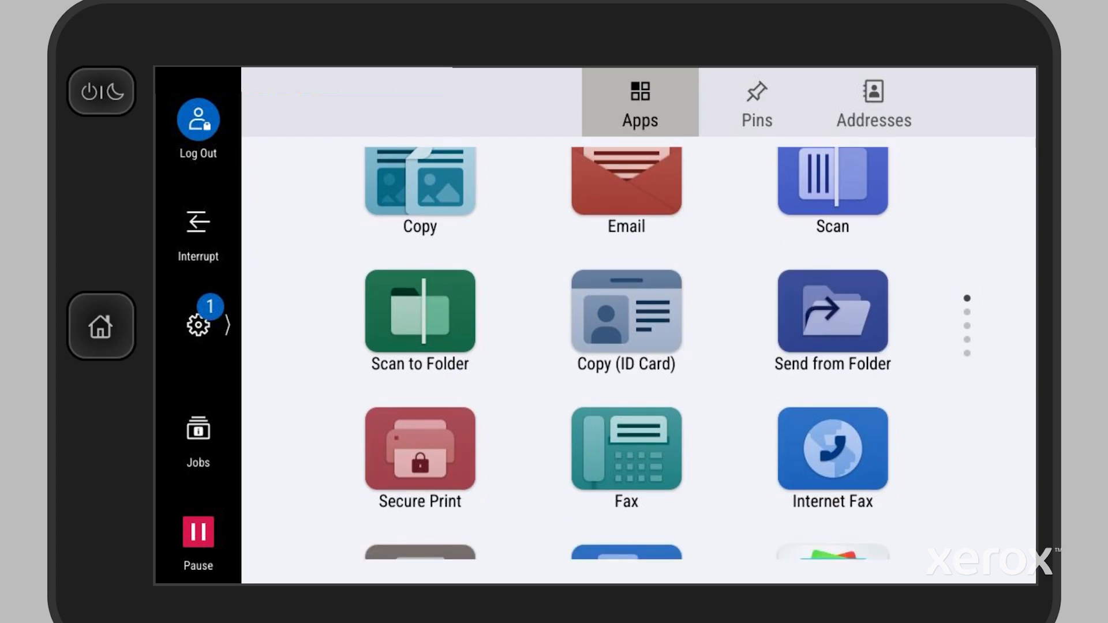
{"action": "scroll", "scroll_direction": "down", "scroll_amount": 3}
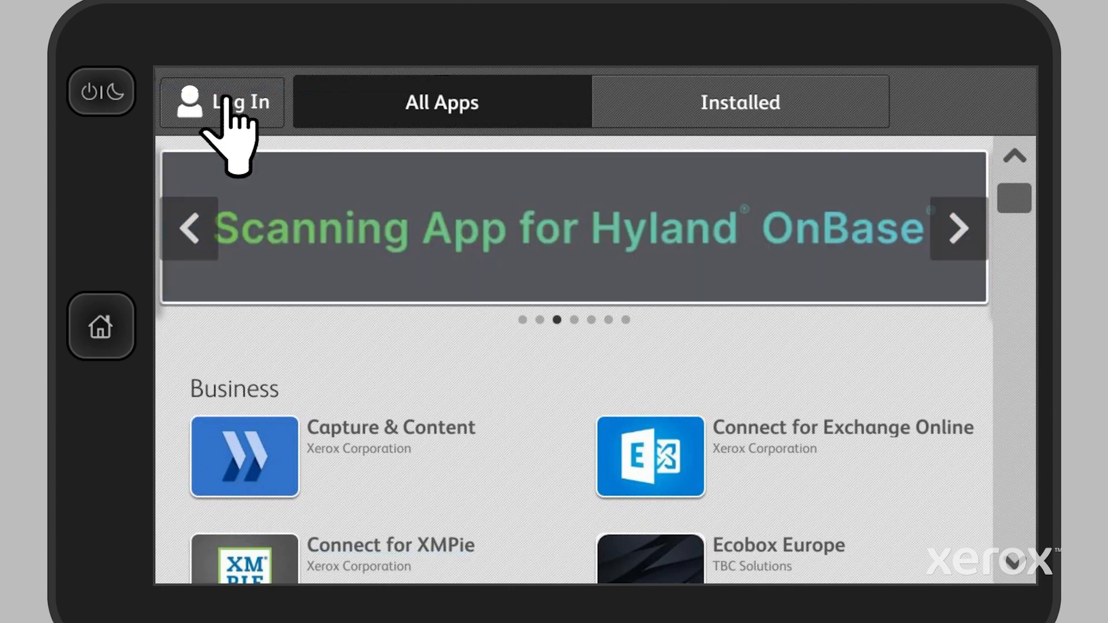
Step: Sign in to the App Gallery account on the printer with email and password
{"action": "left_click", "coordinate": [230, 104]}
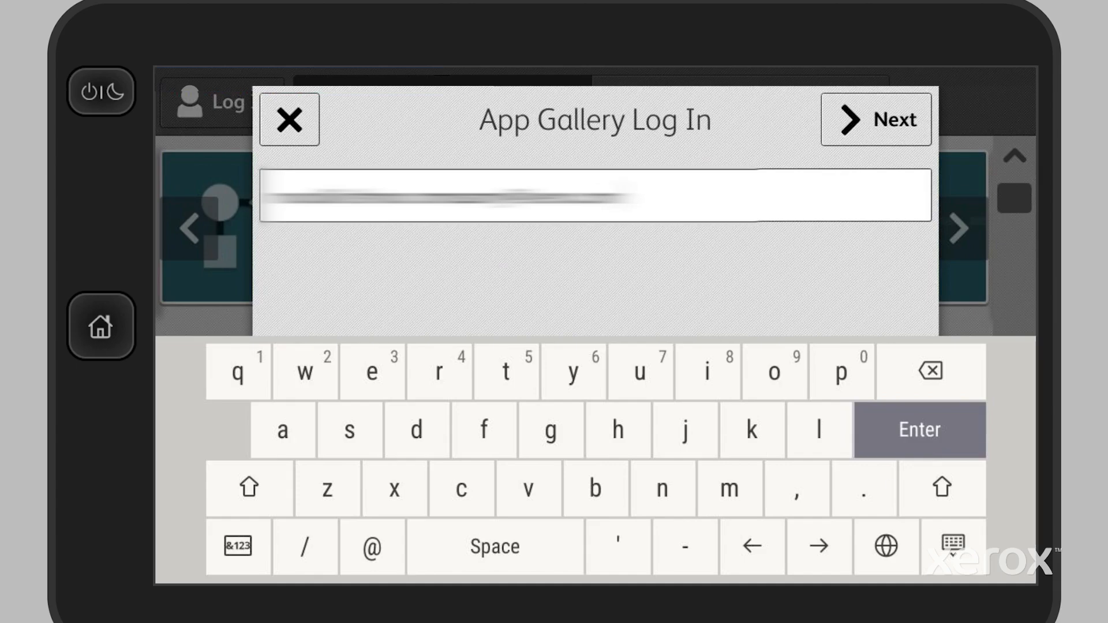
{"action": "left_click", "coordinate": [877, 119]}
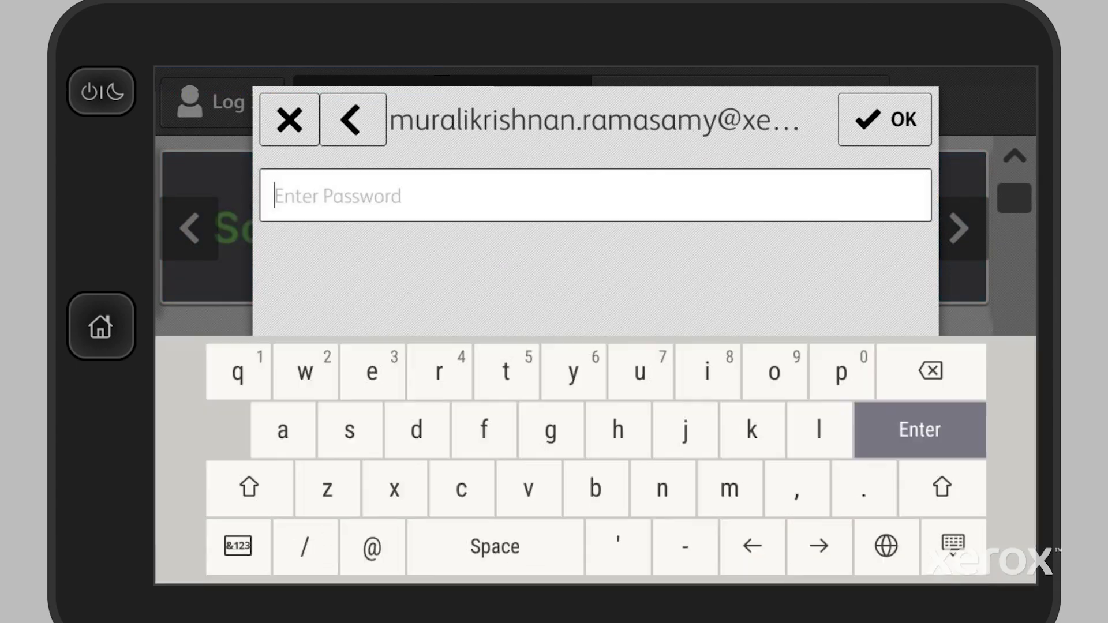
{"action": "left_click", "coordinate": [354, 119]}
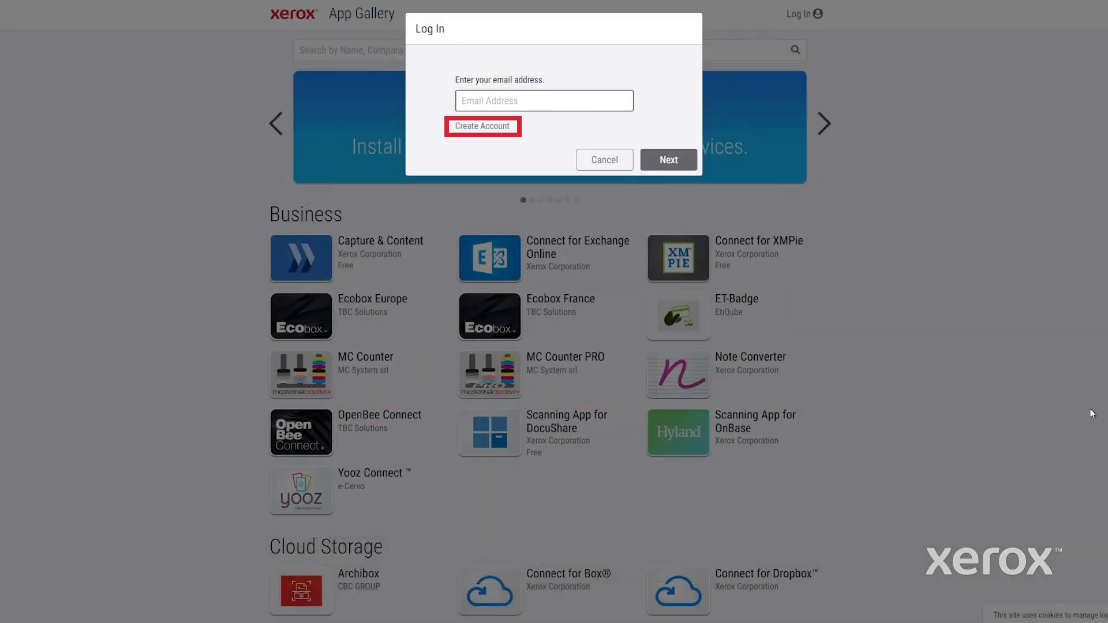
{"action": "left_click", "coordinate": [483, 125]}
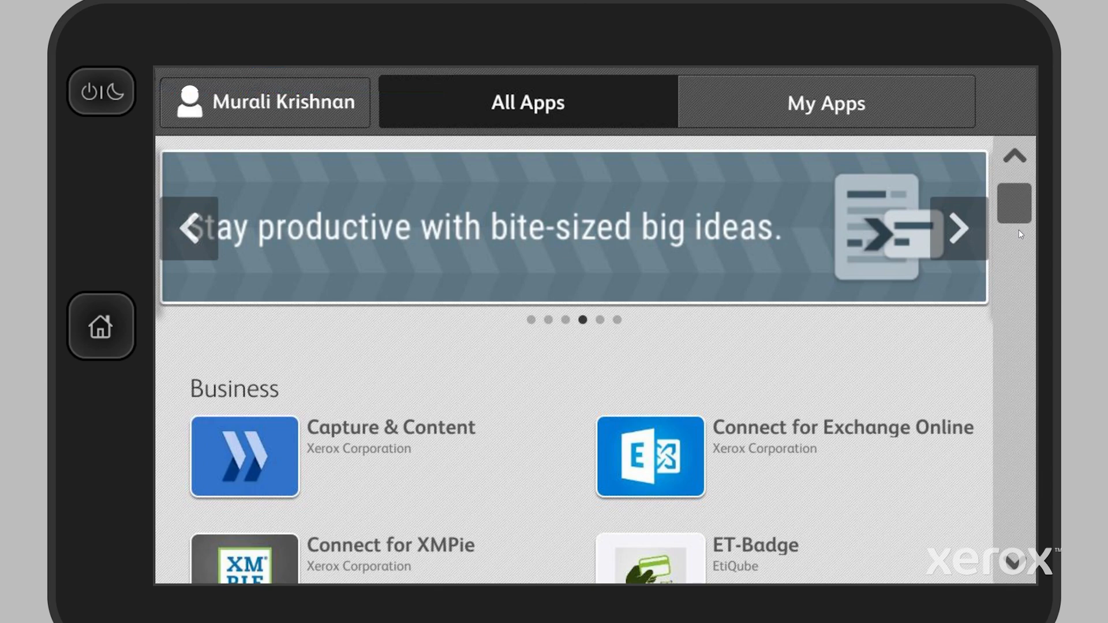
Step: Install Connect for XMPie from the Business apps, agreeing to its license
{"action": "scroll", "scroll_direction": "down", "scroll_amount": 3}
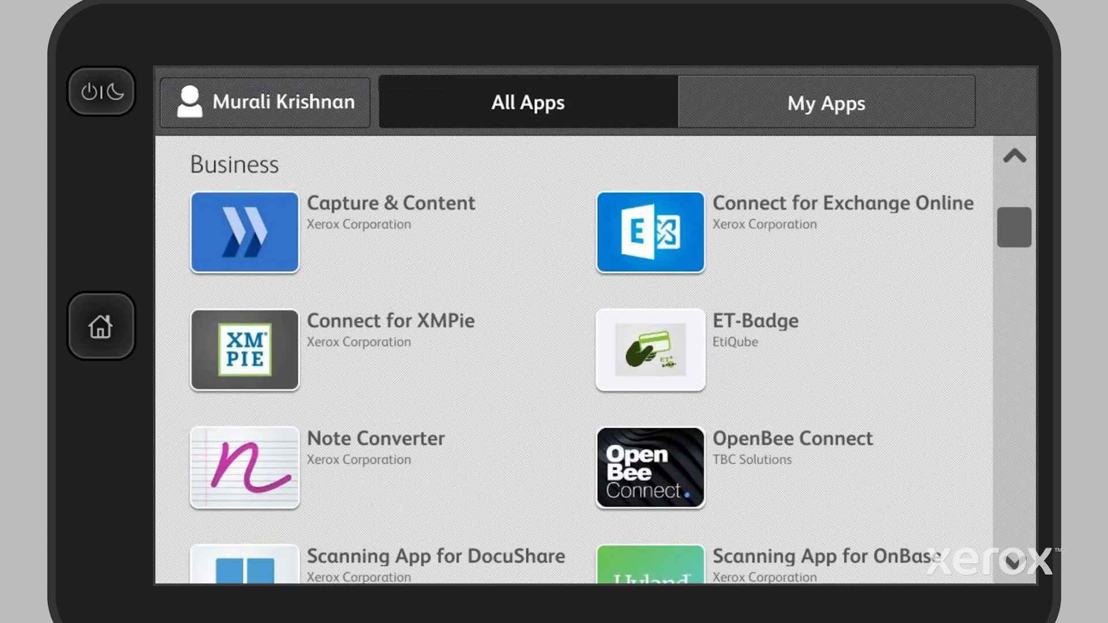
{"action": "left_click", "coordinate": [244, 350]}
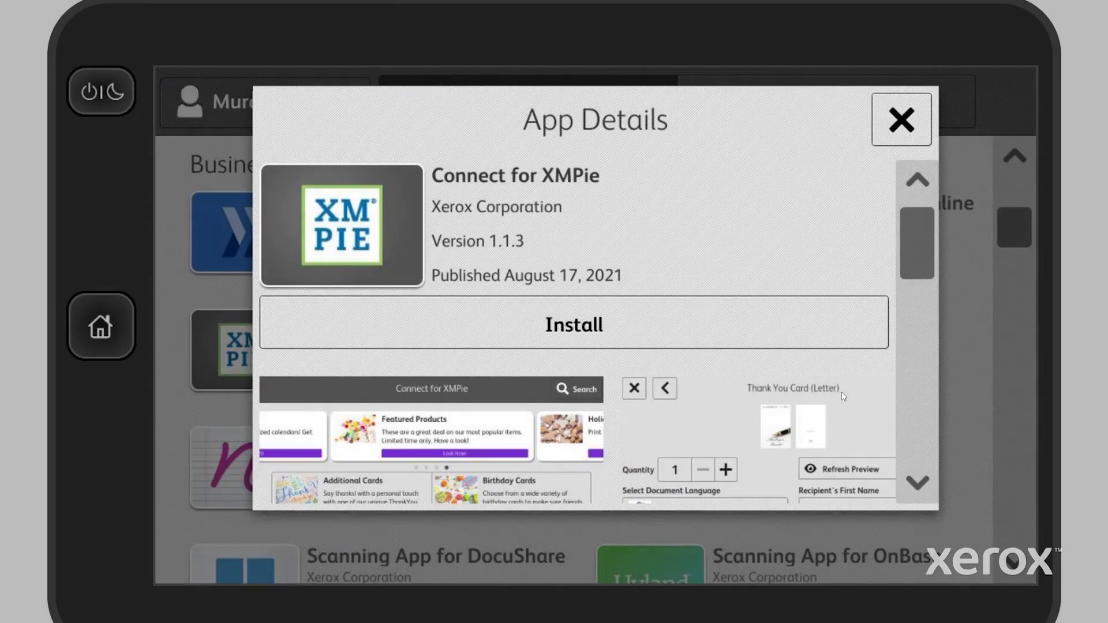
{"action": "left_click", "coordinate": [574, 324]}
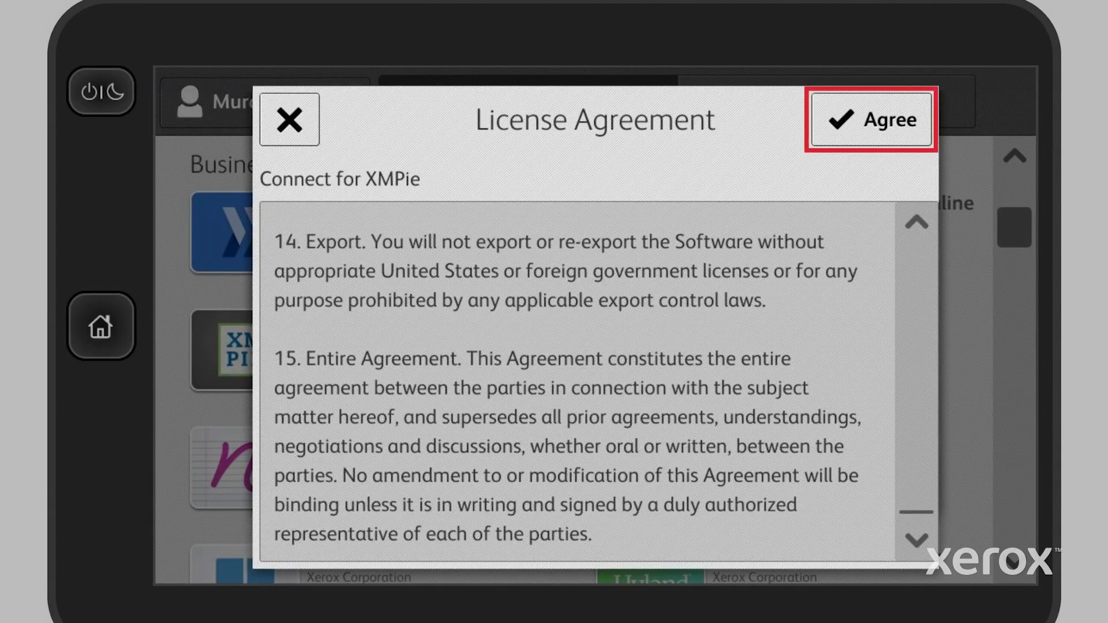
{"action": "left_click", "coordinate": [873, 119]}
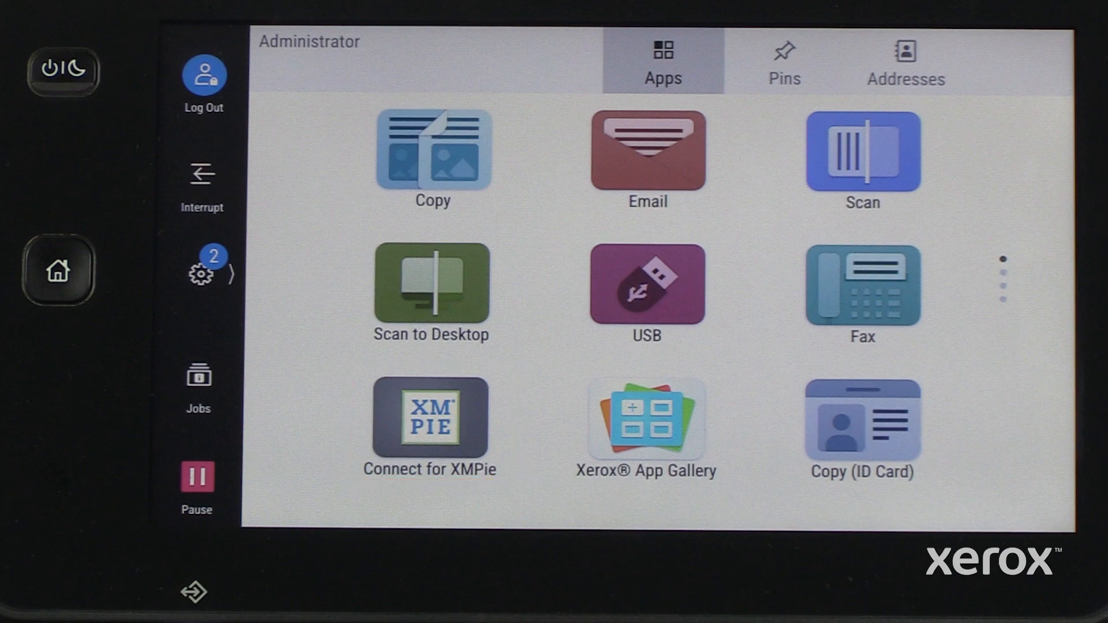
{"action": "left_click", "coordinate": [648, 421]}
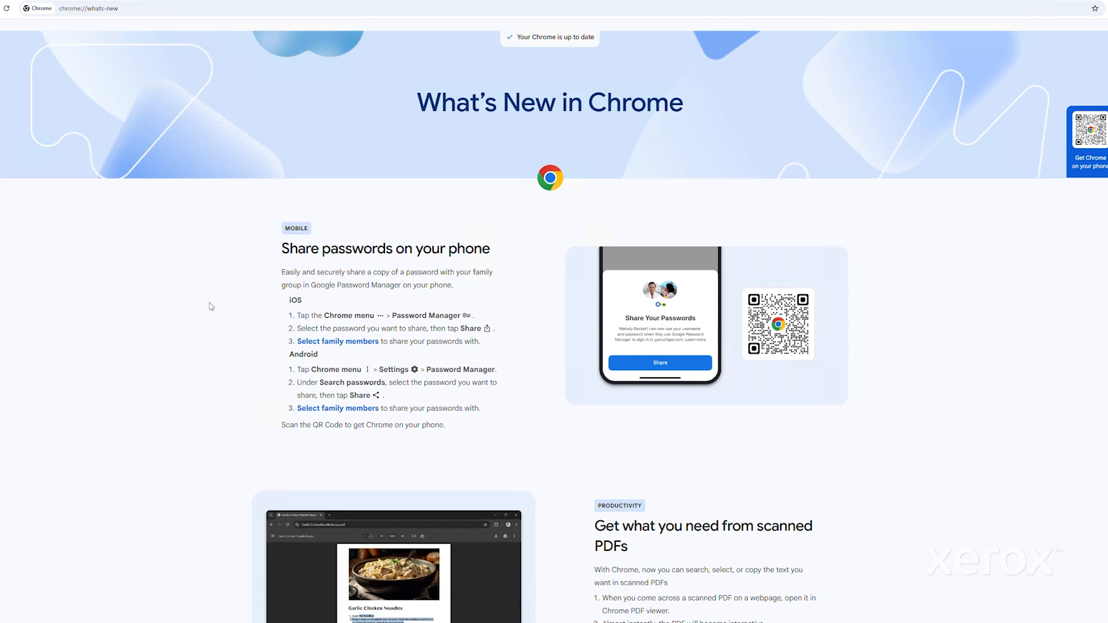
Step: Navigate Chrome to appgallery.services.xerox.com via the 'appgallery' suggestion
{"action": "left_click", "coordinate": [89, 10]}
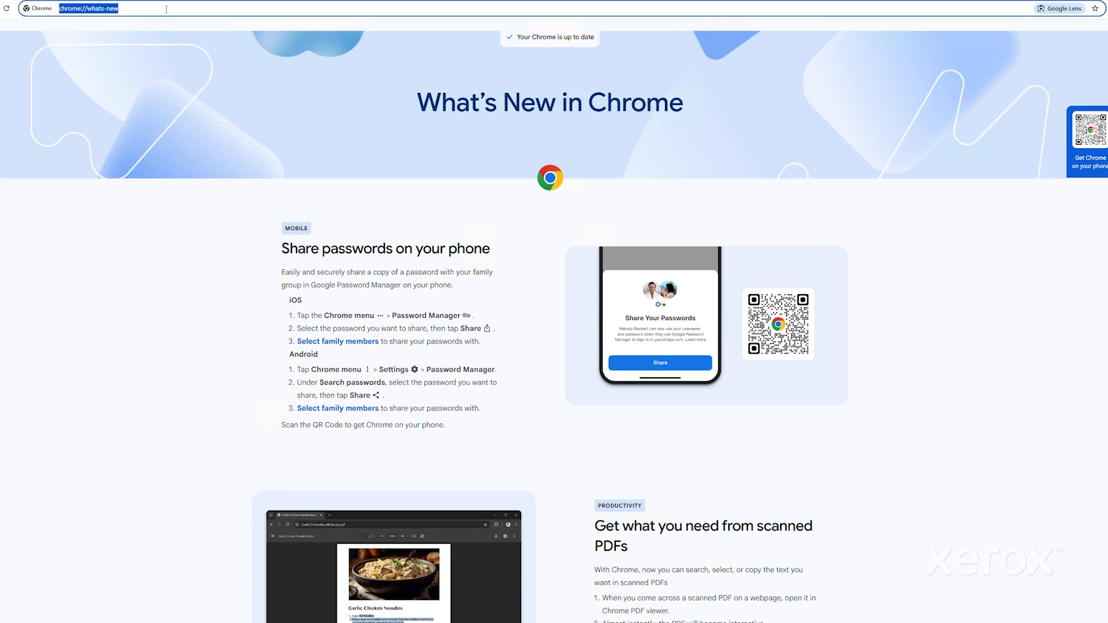
{"action": "type", "text": "appgallery.services"}
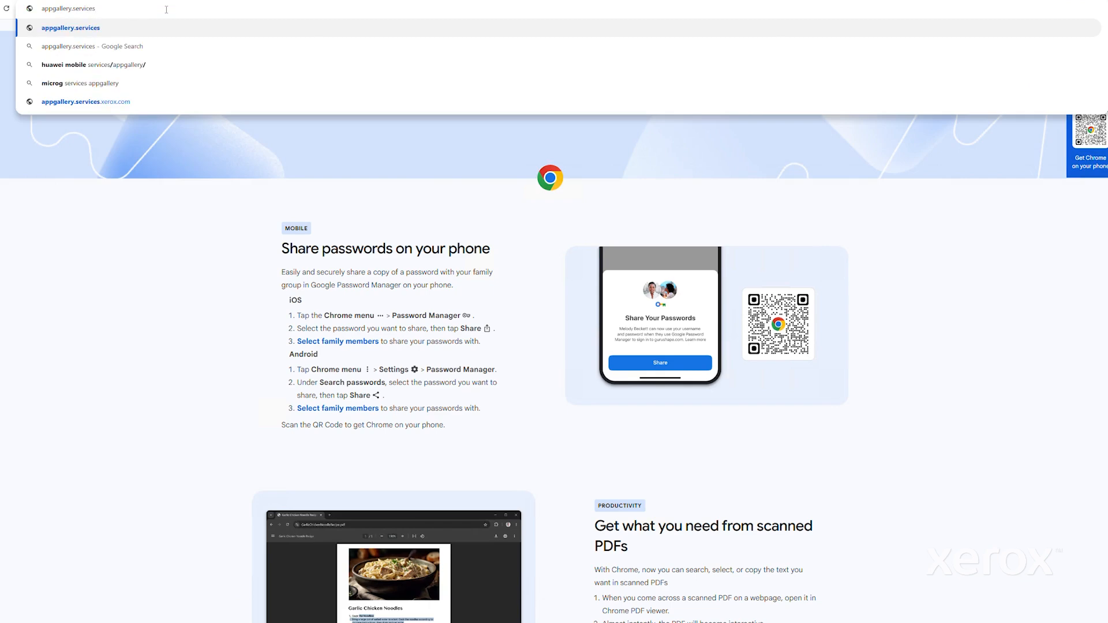
{"action": "left_click", "coordinate": [85, 102]}
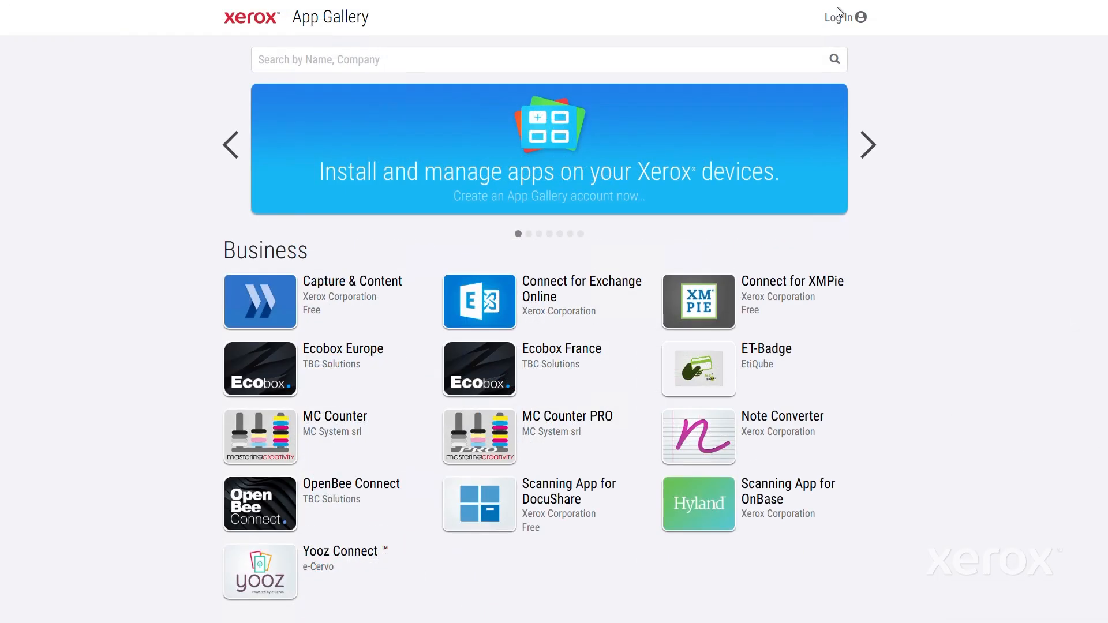
Step: Log in to the App Gallery website with the account email and password
{"action": "left_click", "coordinate": [838, 17]}
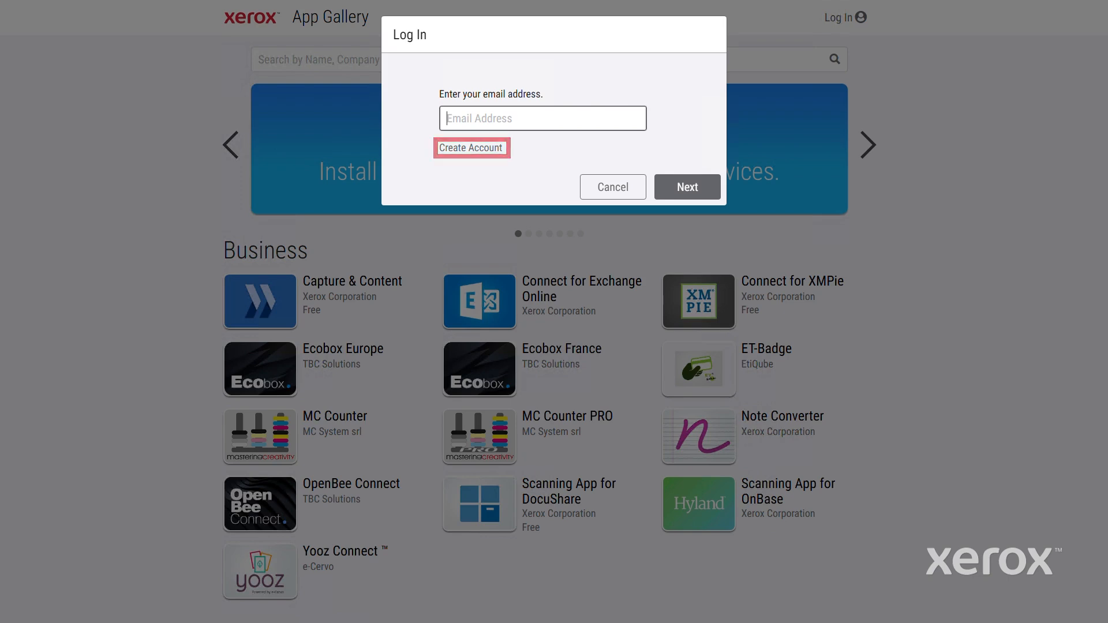
{"action": "left_click", "coordinate": [471, 148]}
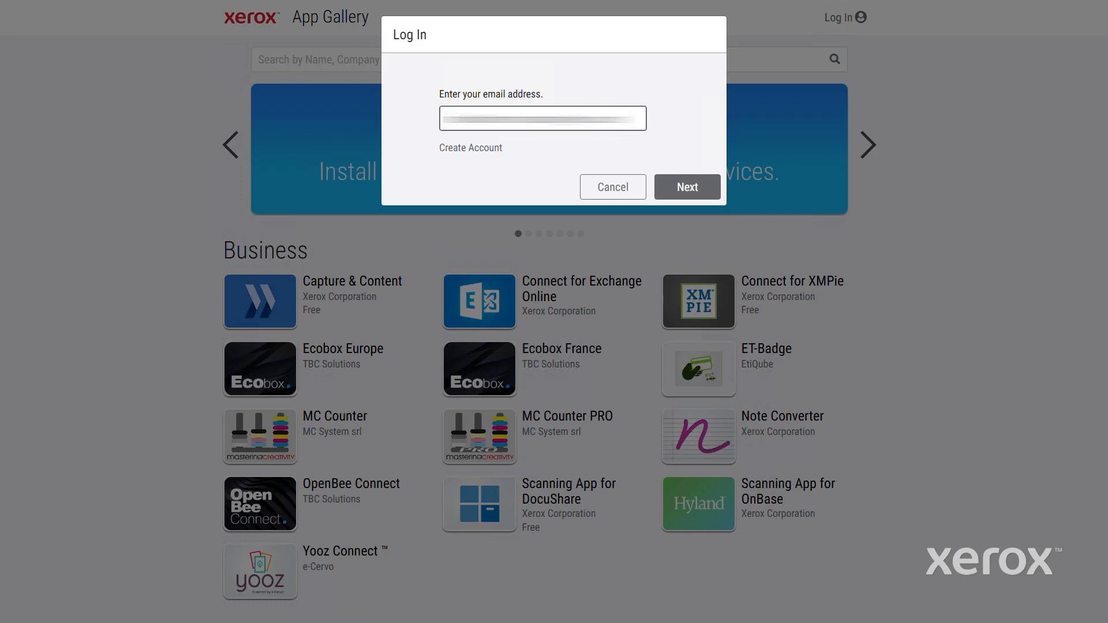
{"action": "mouse_move", "coordinate": [698, 227]}
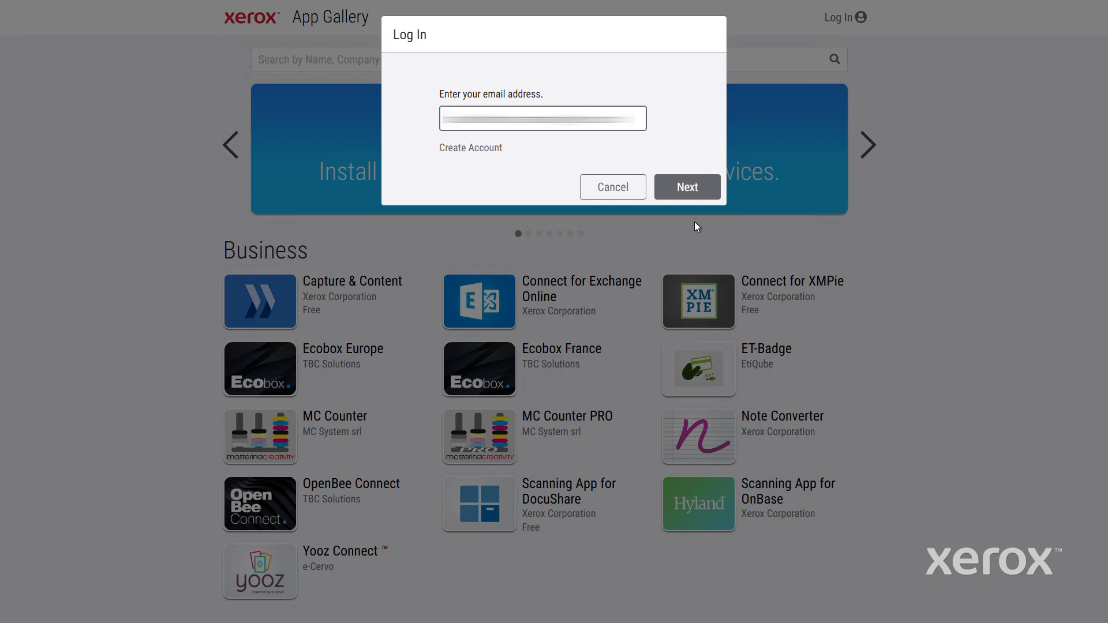
{"action": "left_click", "coordinate": [687, 187]}
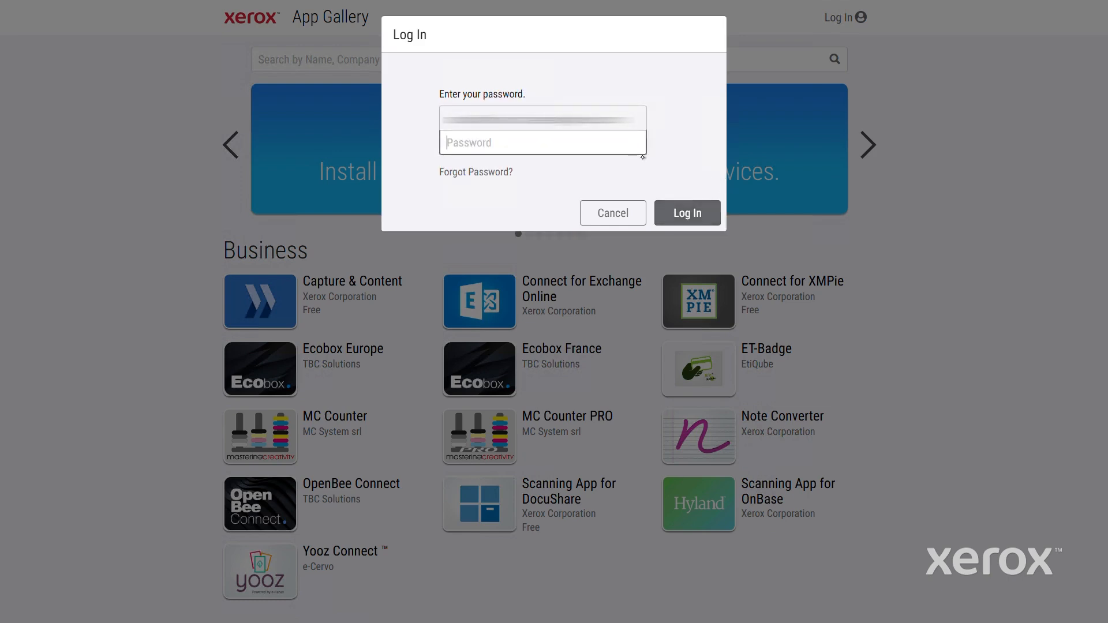
{"action": "type", "text": "••••••••"}
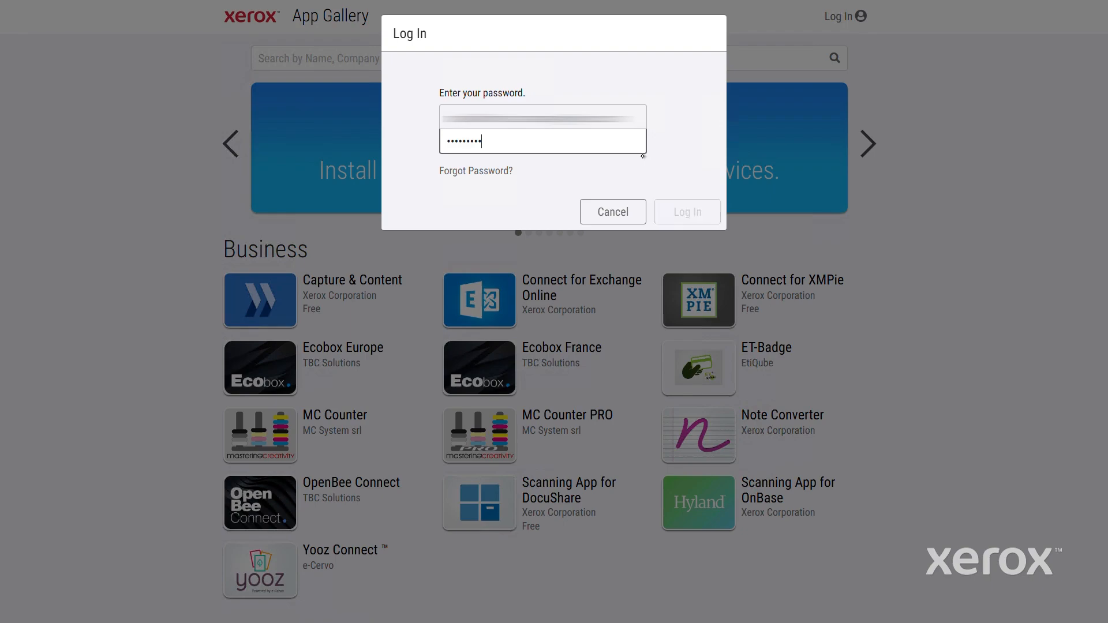
{"action": "left_click", "coordinate": [687, 213]}
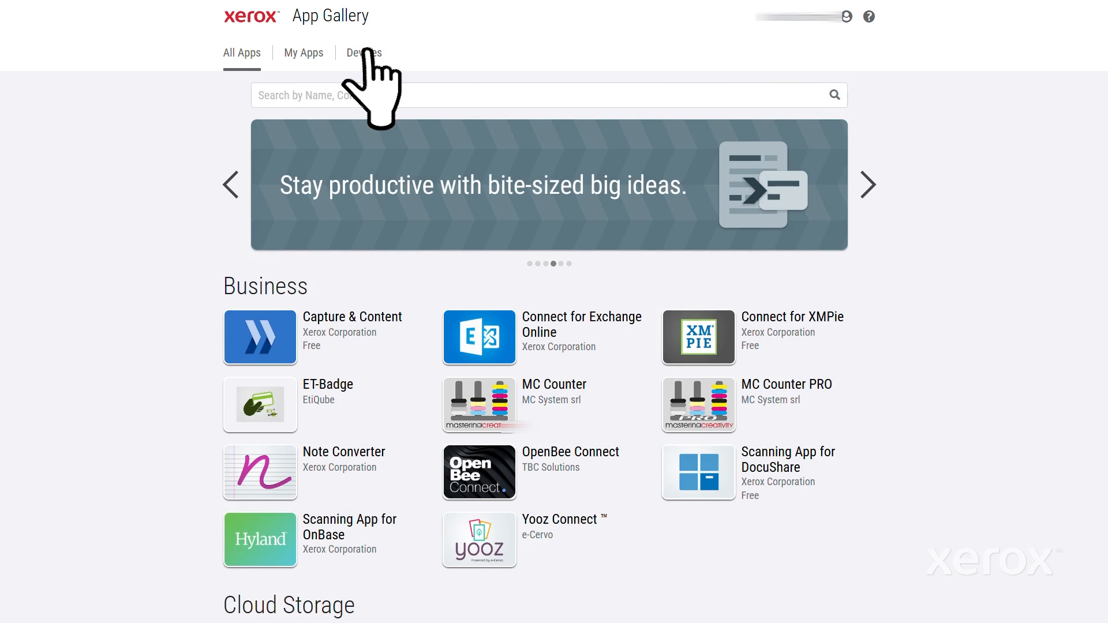
Step: Add the PrimeLink C9281 by IP address with admin credentials under Devices
{"action": "left_click", "coordinate": [364, 53]}
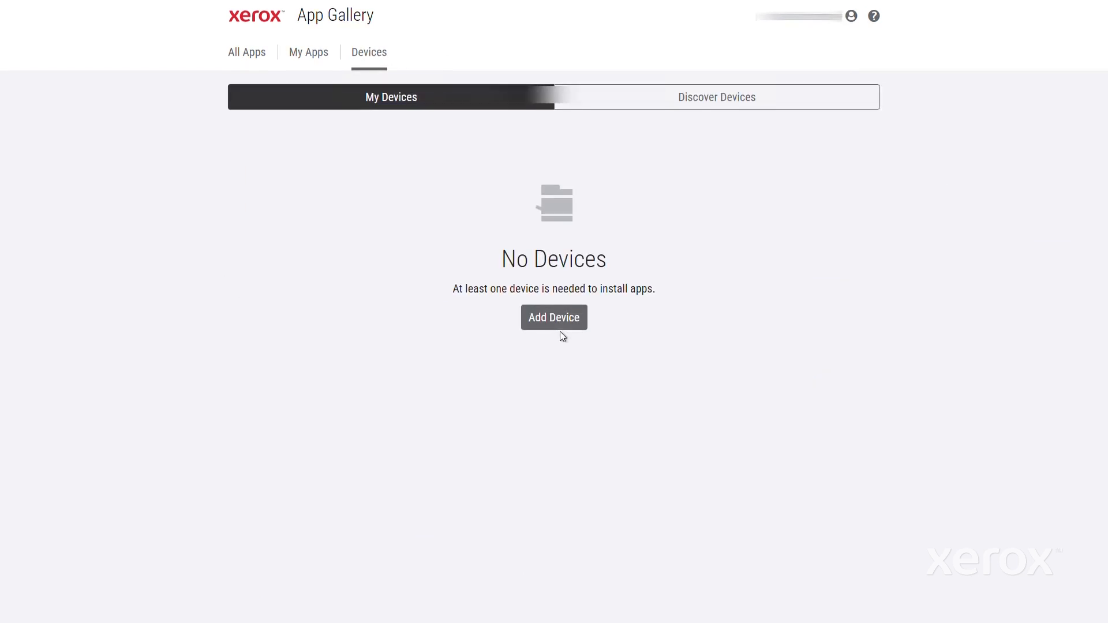
{"action": "left_click", "coordinate": [554, 317]}
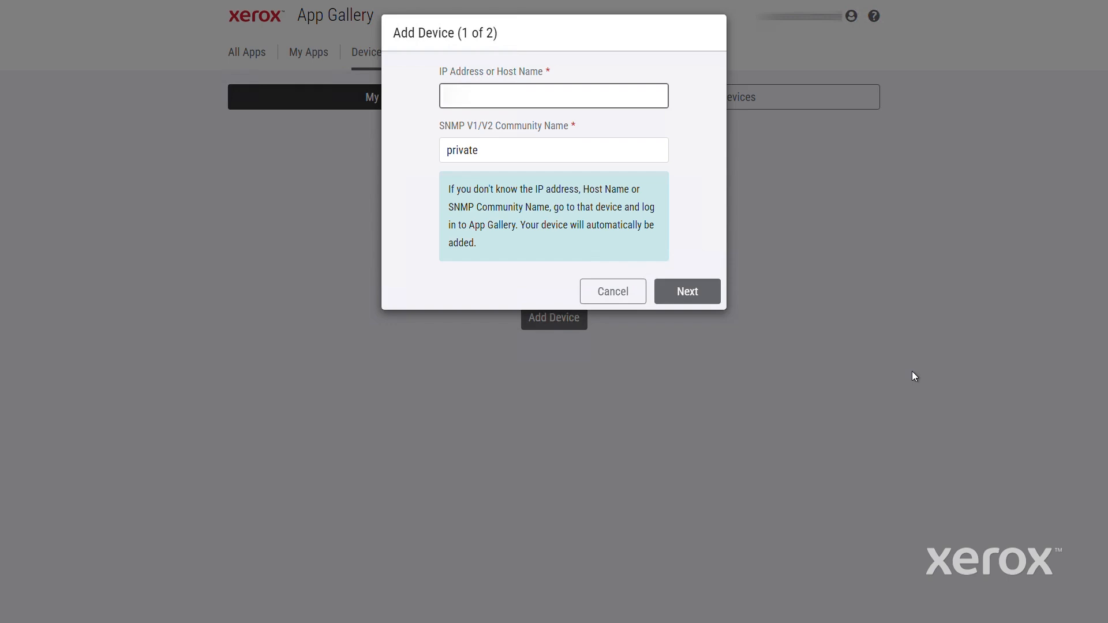
{"action": "left_click", "coordinate": [554, 95]}
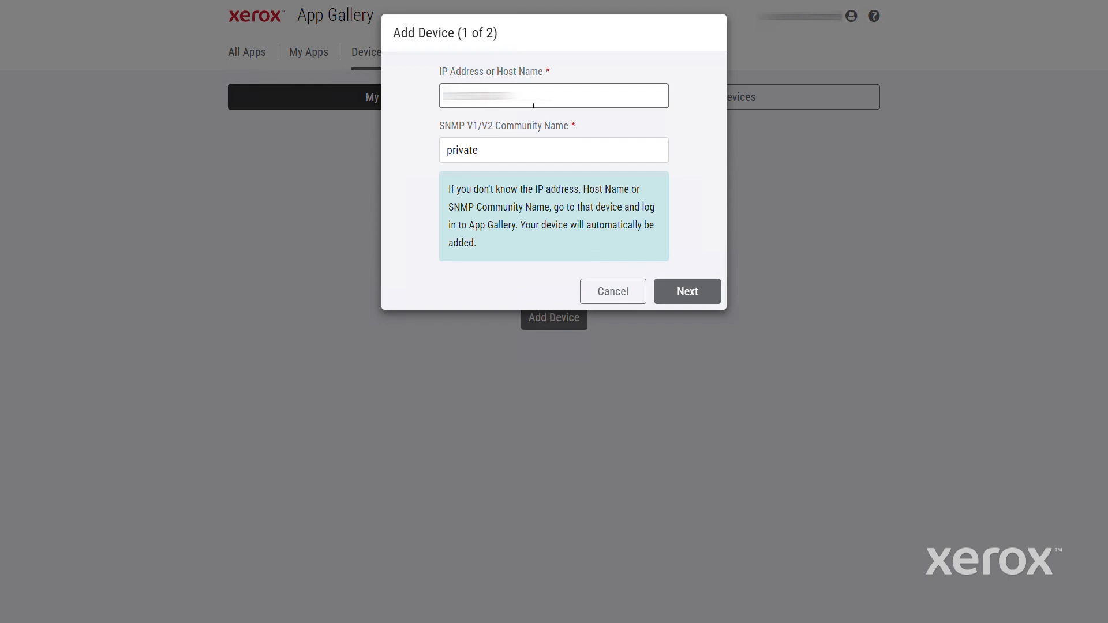
{"action": "mouse_move", "coordinate": [659, 319]}
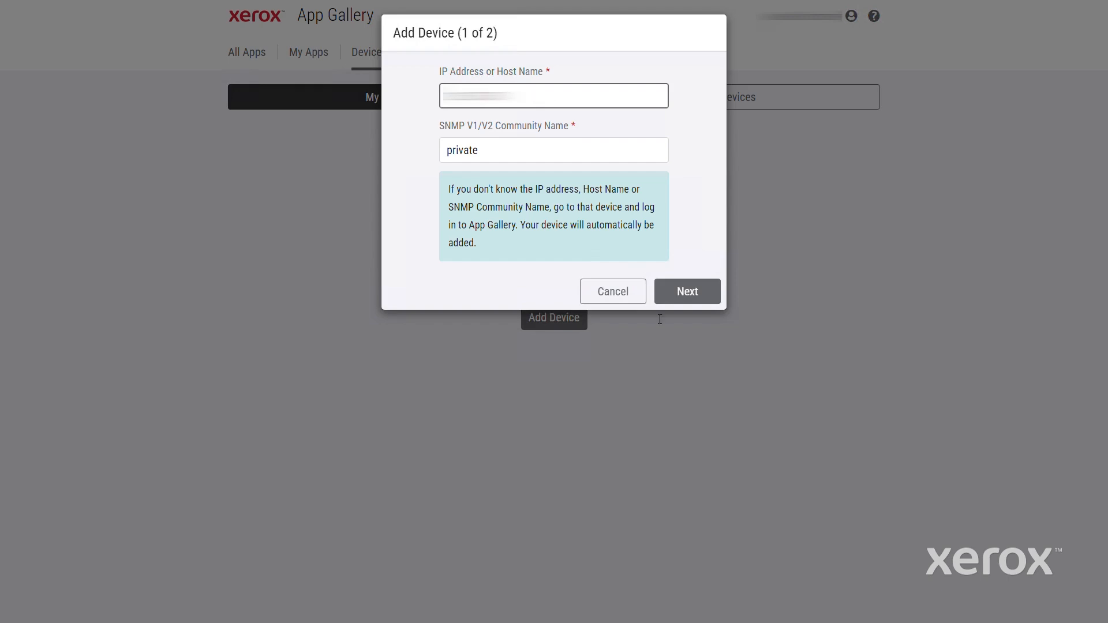
{"action": "left_click", "coordinate": [687, 291]}
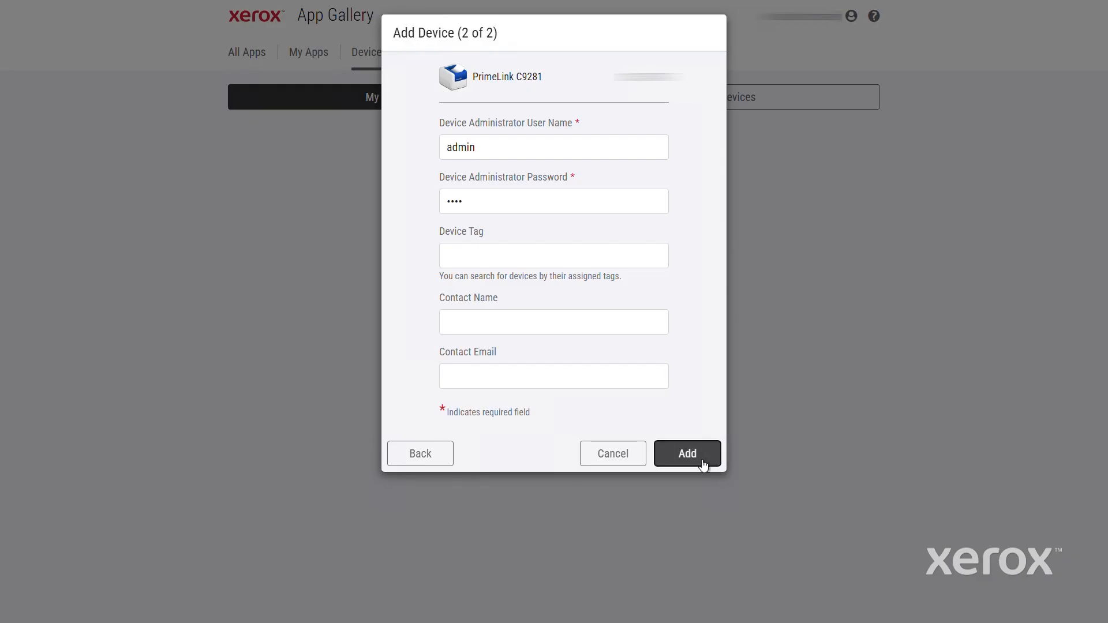
{"action": "left_click", "coordinate": [687, 454]}
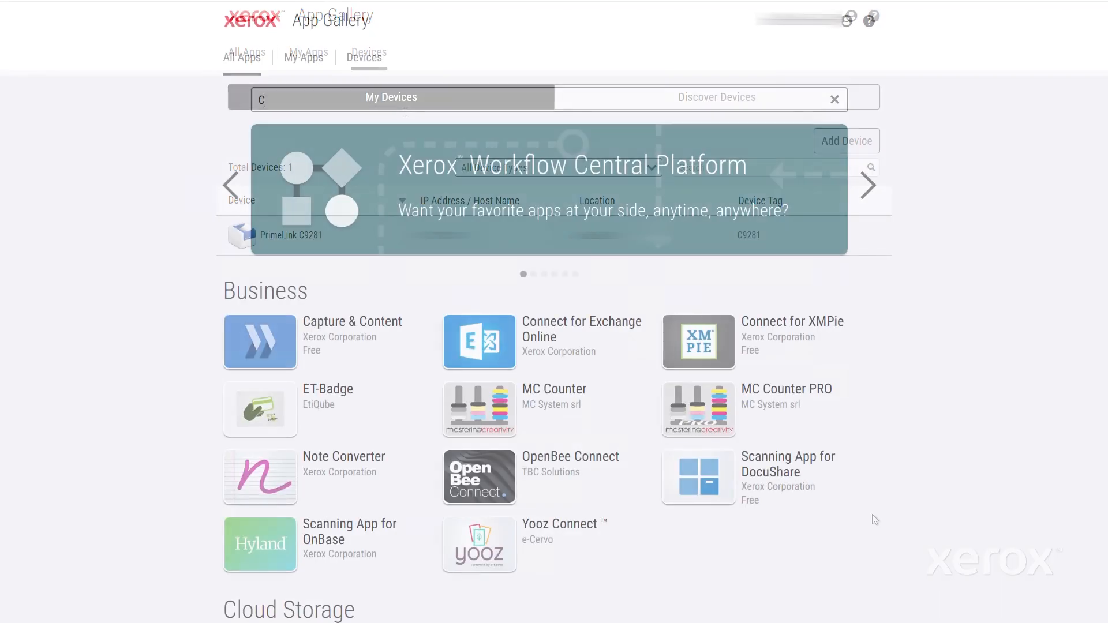
Step: Search 'connect', start installing Connect for XMPie and agree to its license
{"action": "type", "text": "onnect for XMPie"}
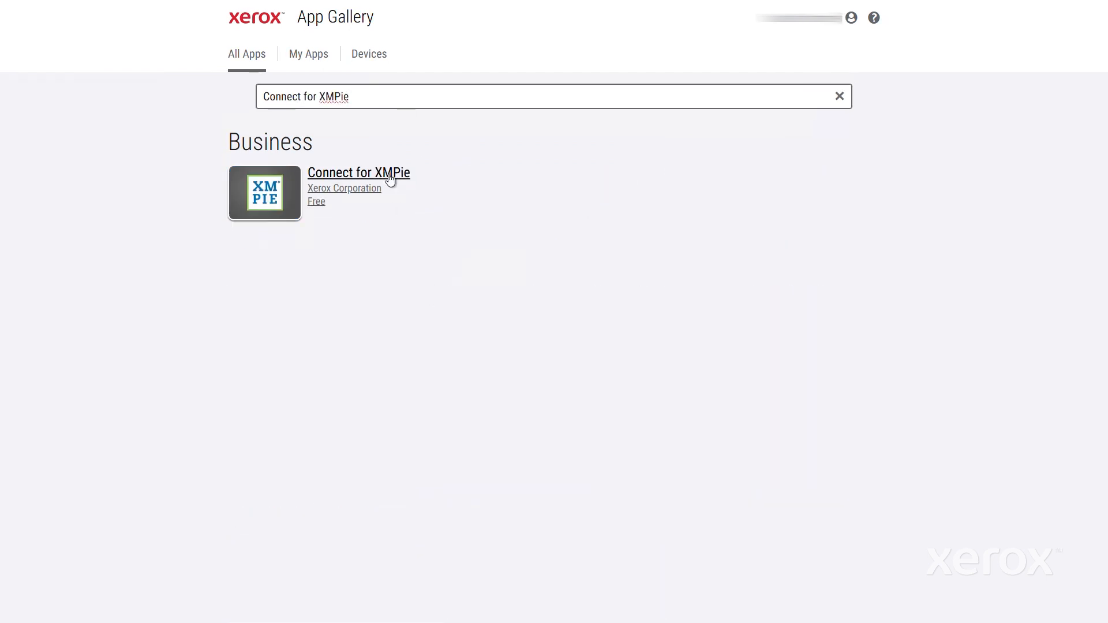
{"action": "left_click", "coordinate": [359, 173]}
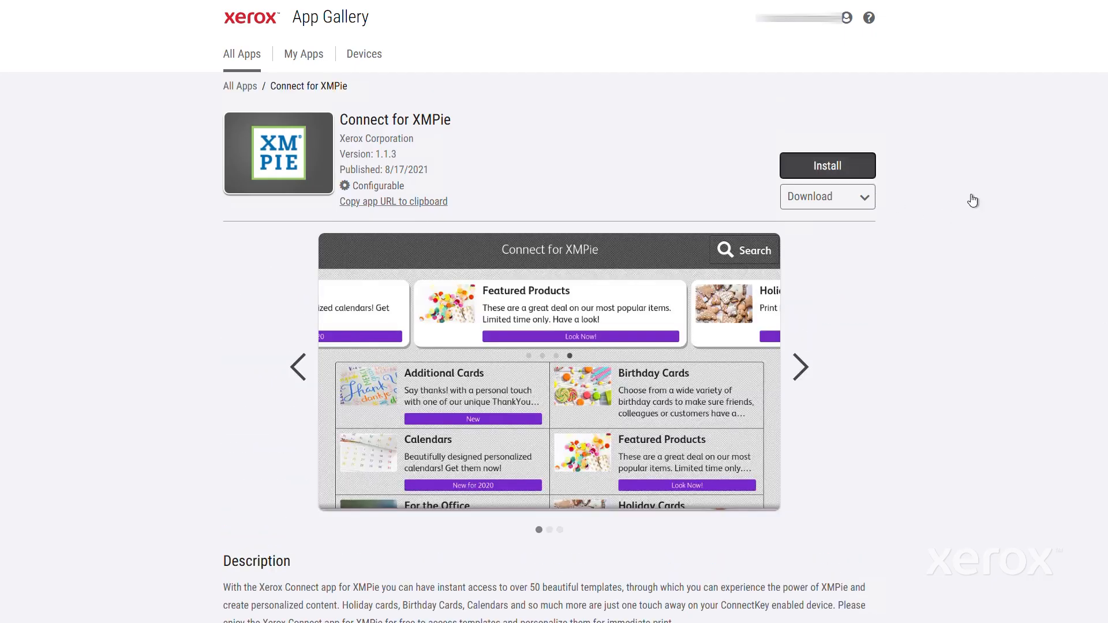
{"action": "left_click", "coordinate": [827, 166]}
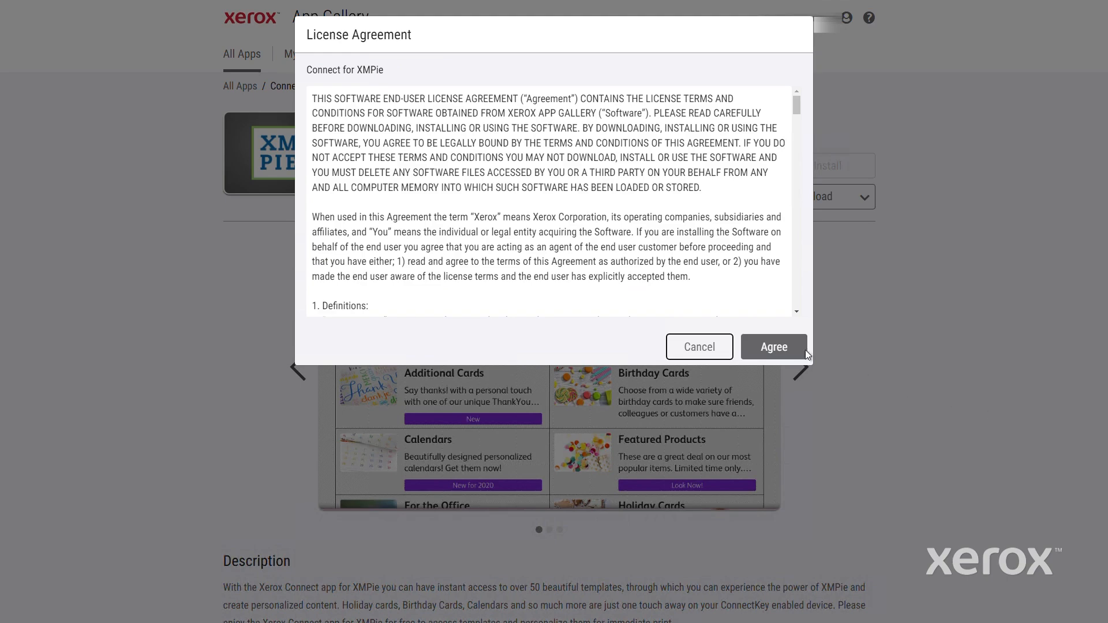
{"action": "mouse_move", "coordinate": [803, 172]}
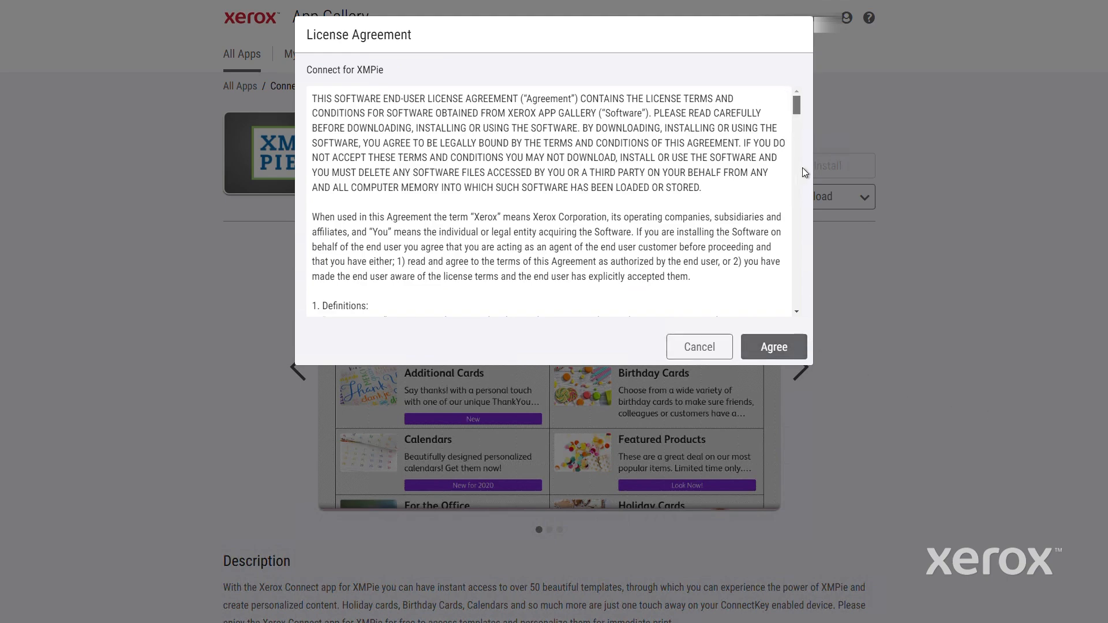
{"action": "scroll", "scroll_direction": "down", "scroll_amount": 3}
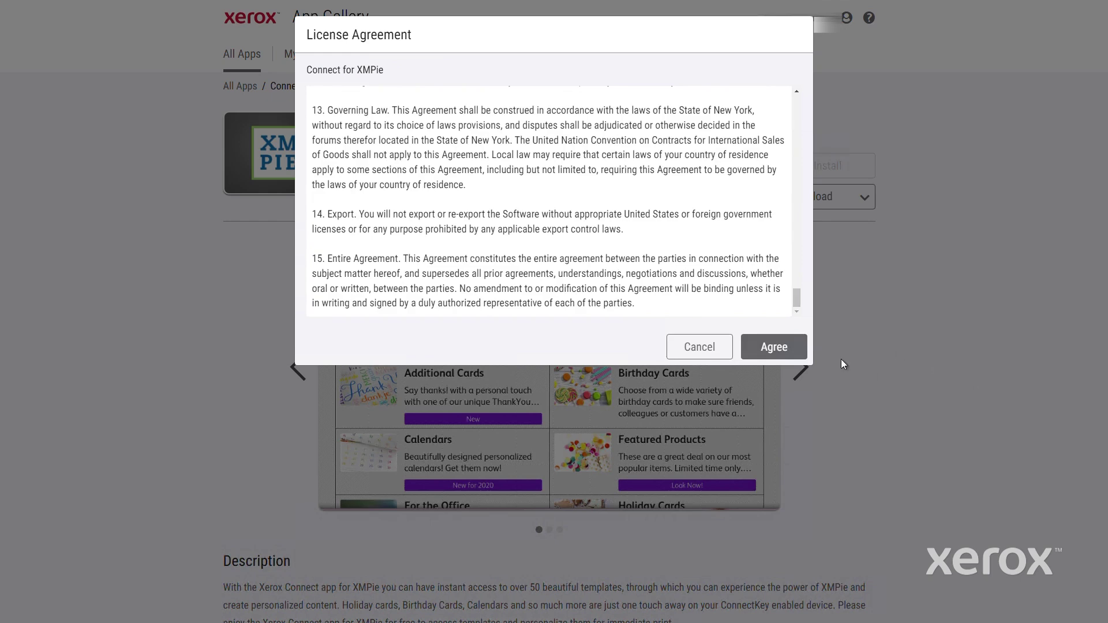
{"action": "left_click", "coordinate": [774, 347]}
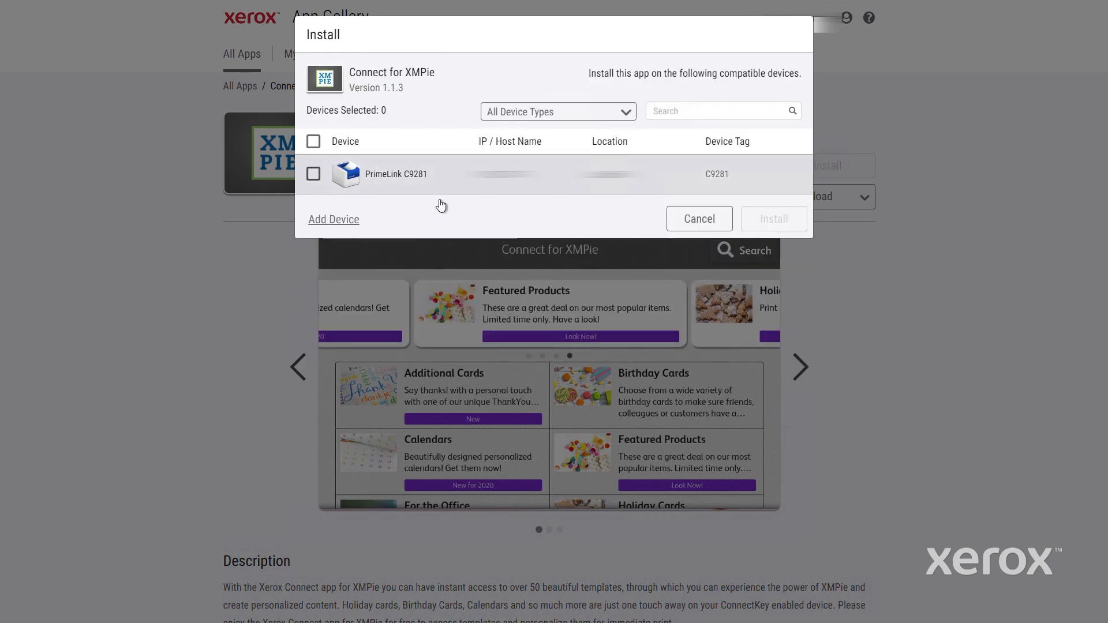
Step: Select the PrimeLink C9281 as target and install Connect for XMPie on it
{"action": "left_click", "coordinate": [313, 173]}
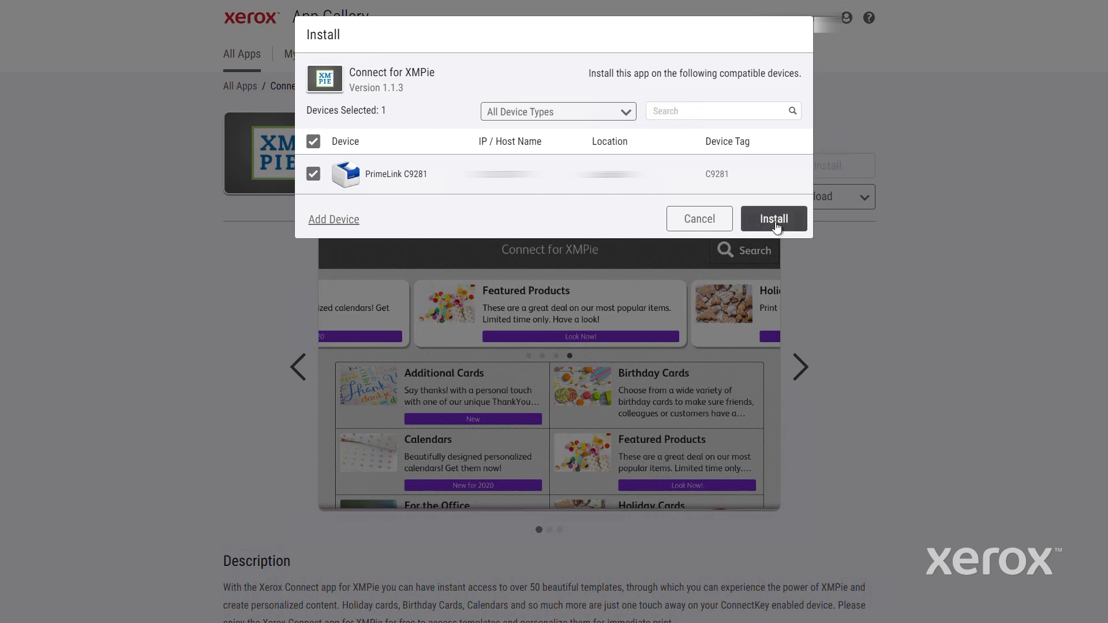
{"action": "left_click", "coordinate": [774, 220]}
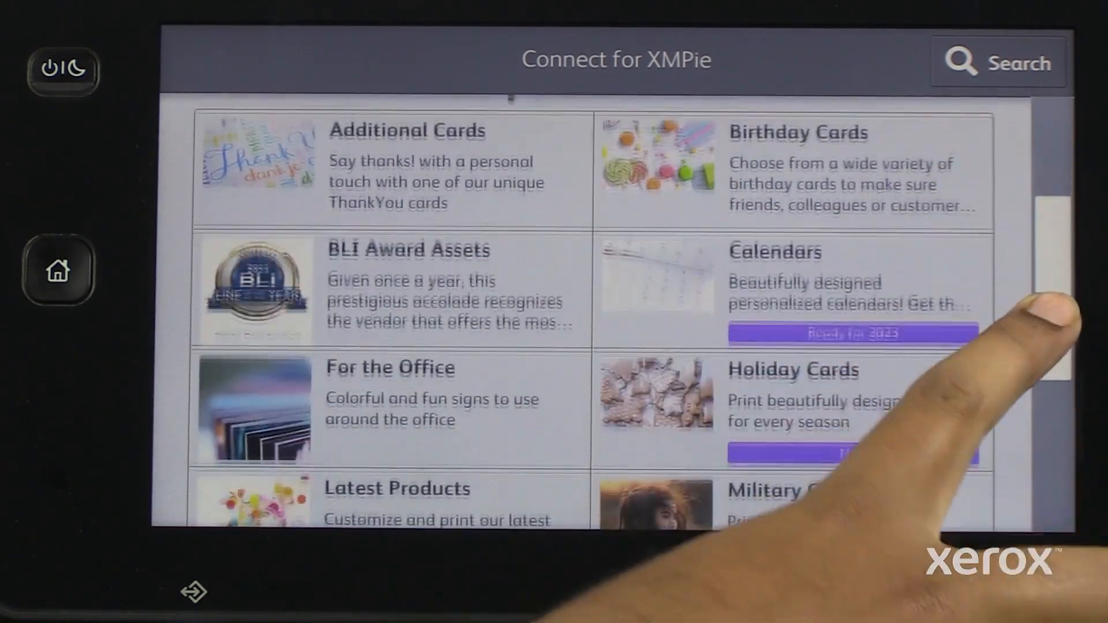
Step: Scroll to and open the BLI Award Assets template category on the touchscreen
{"action": "scroll", "scroll_direction": "down", "scroll_amount": 3}
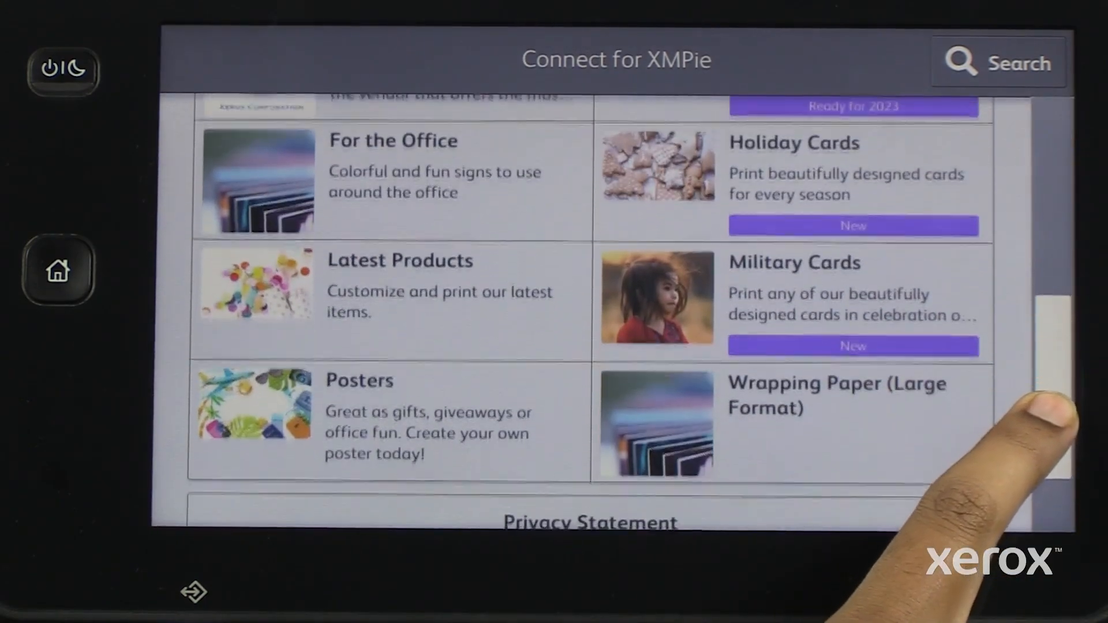
{"action": "scroll", "scroll_direction": "down", "scroll_amount": 3}
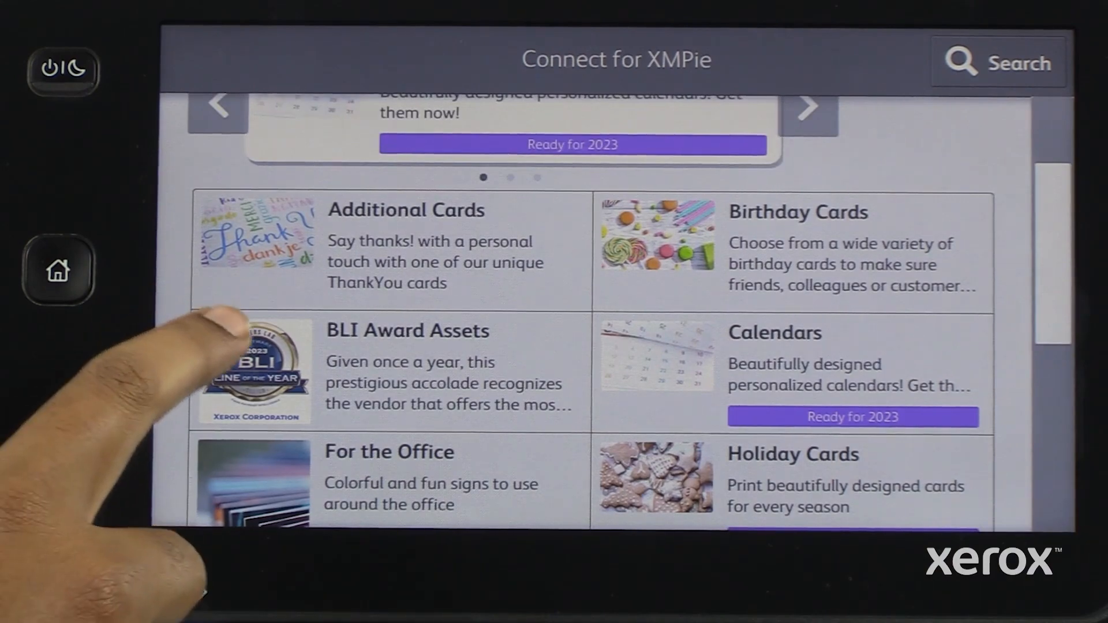
{"action": "left_click", "coordinate": [406, 369]}
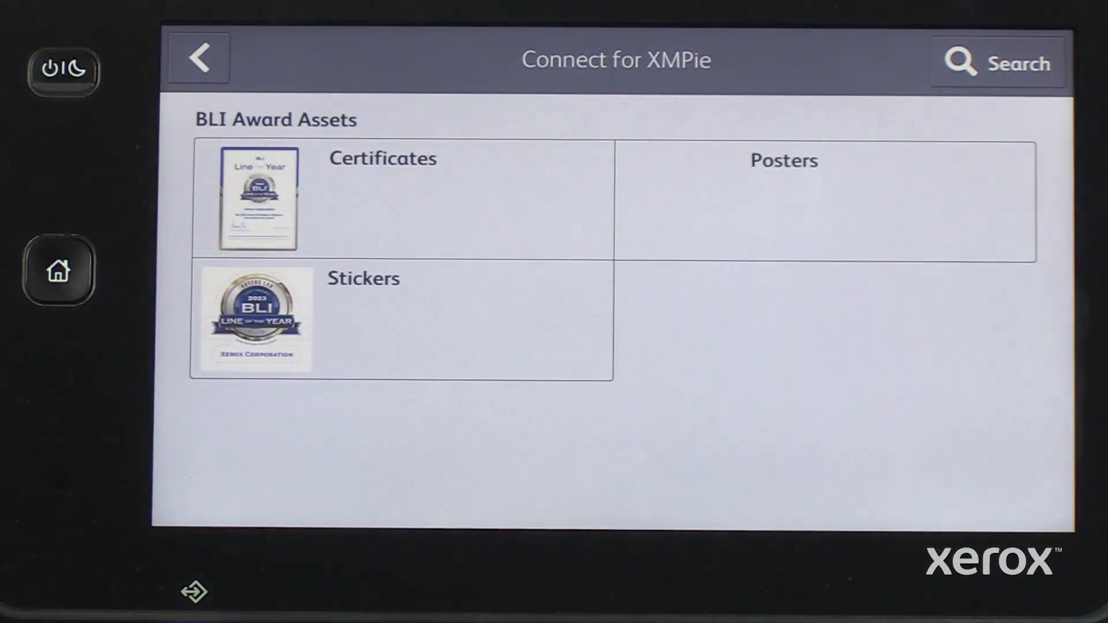